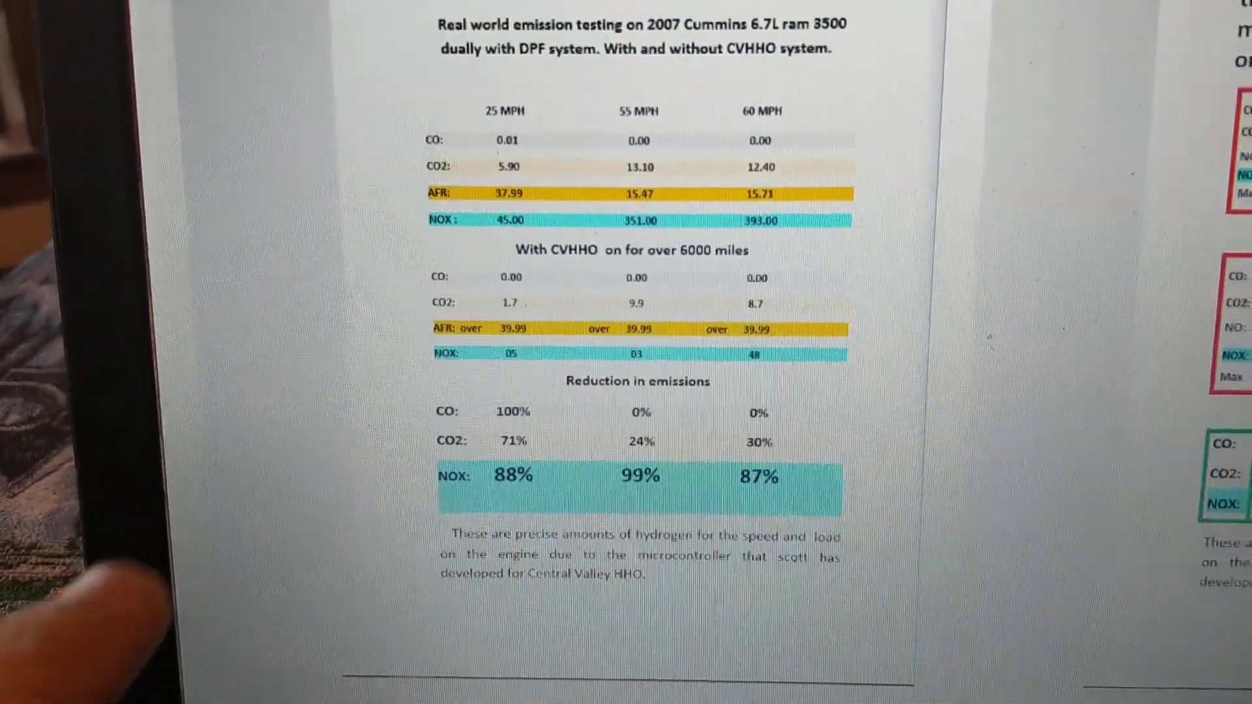
scroll(down, 3)
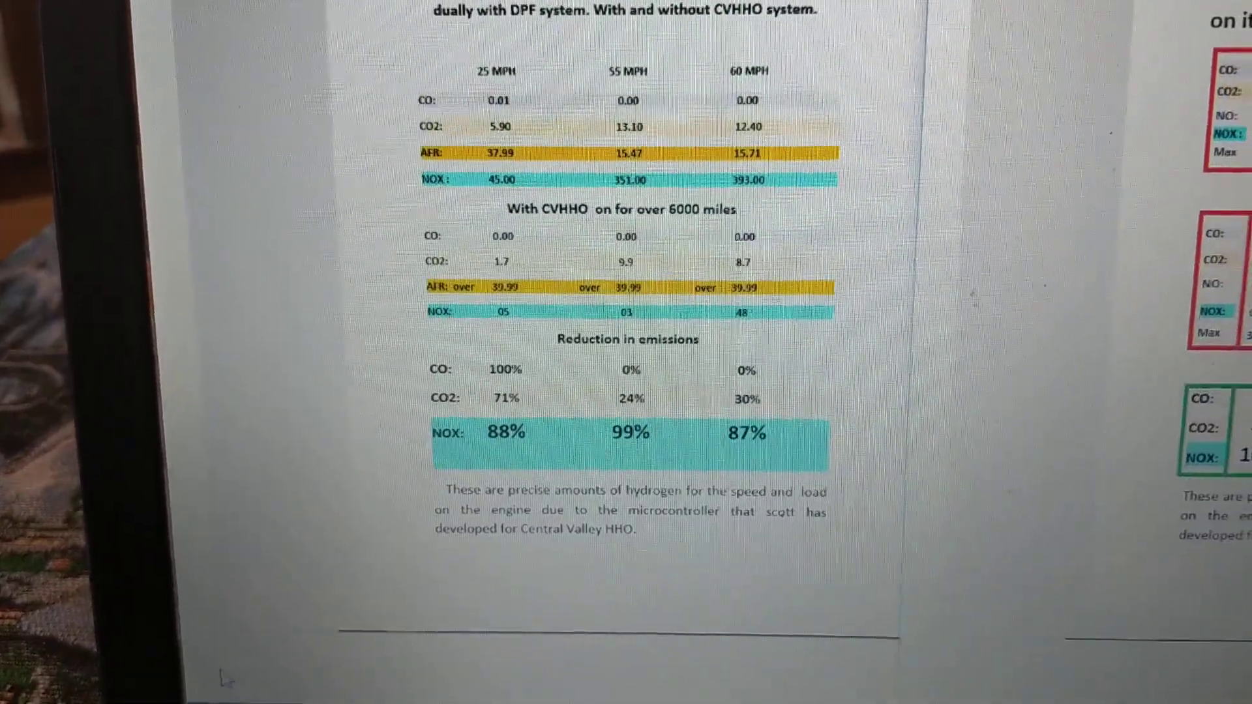
scroll(down, 3)
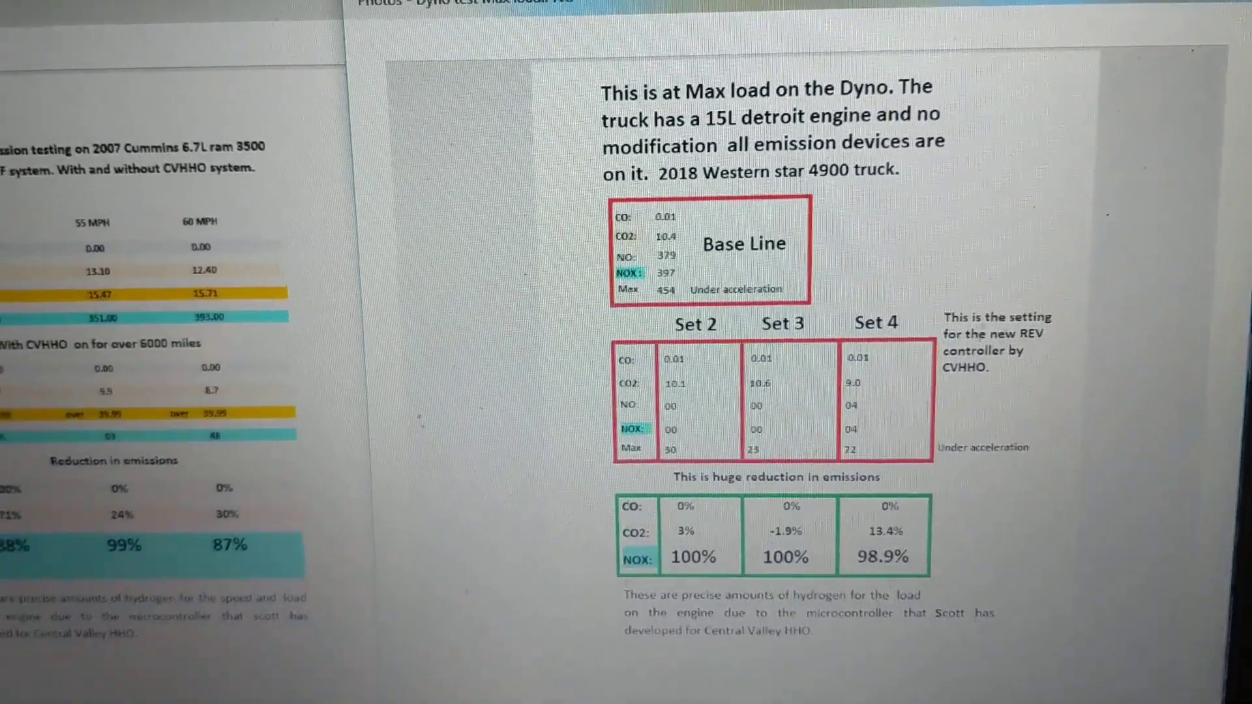
scroll(up, 3)
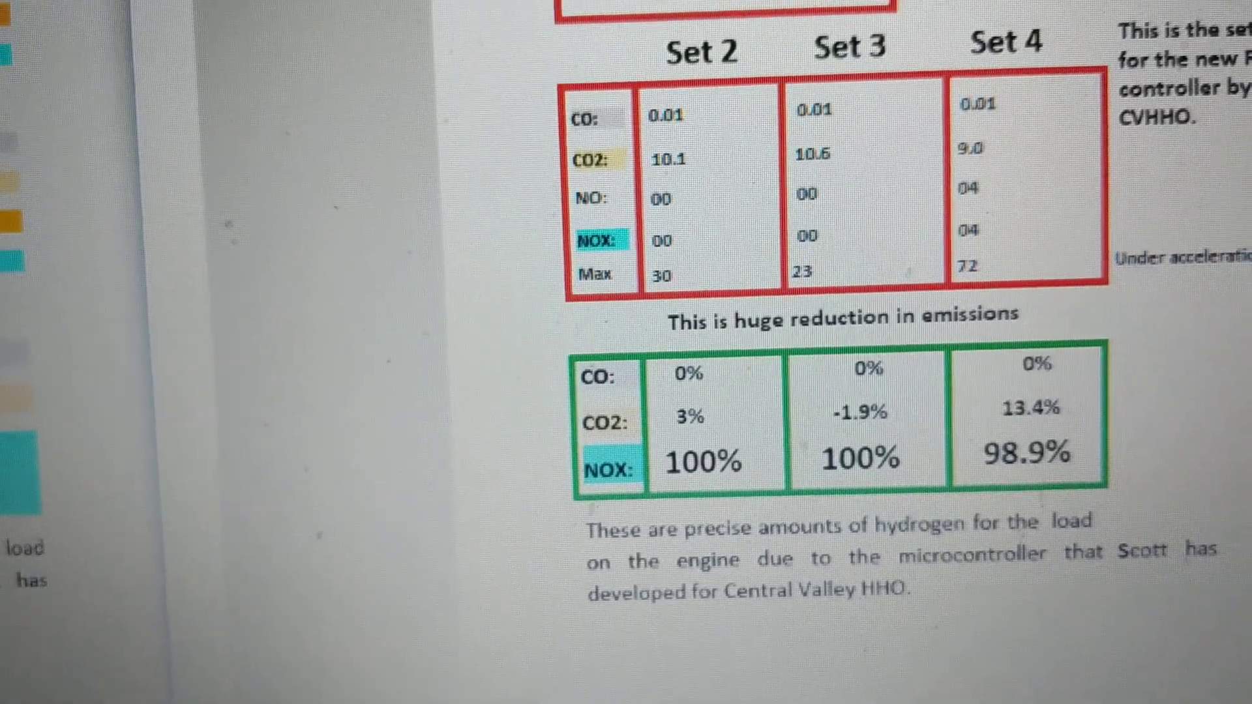
scroll(down, 3)
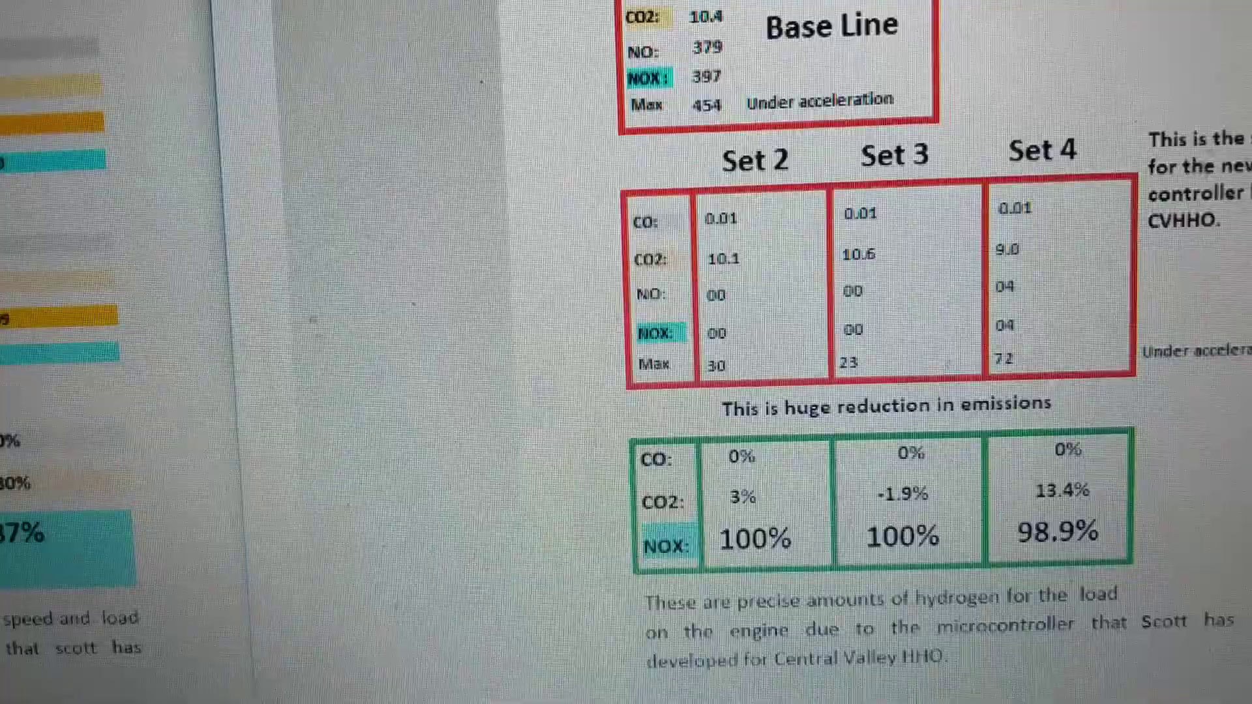
scroll(down, 3)
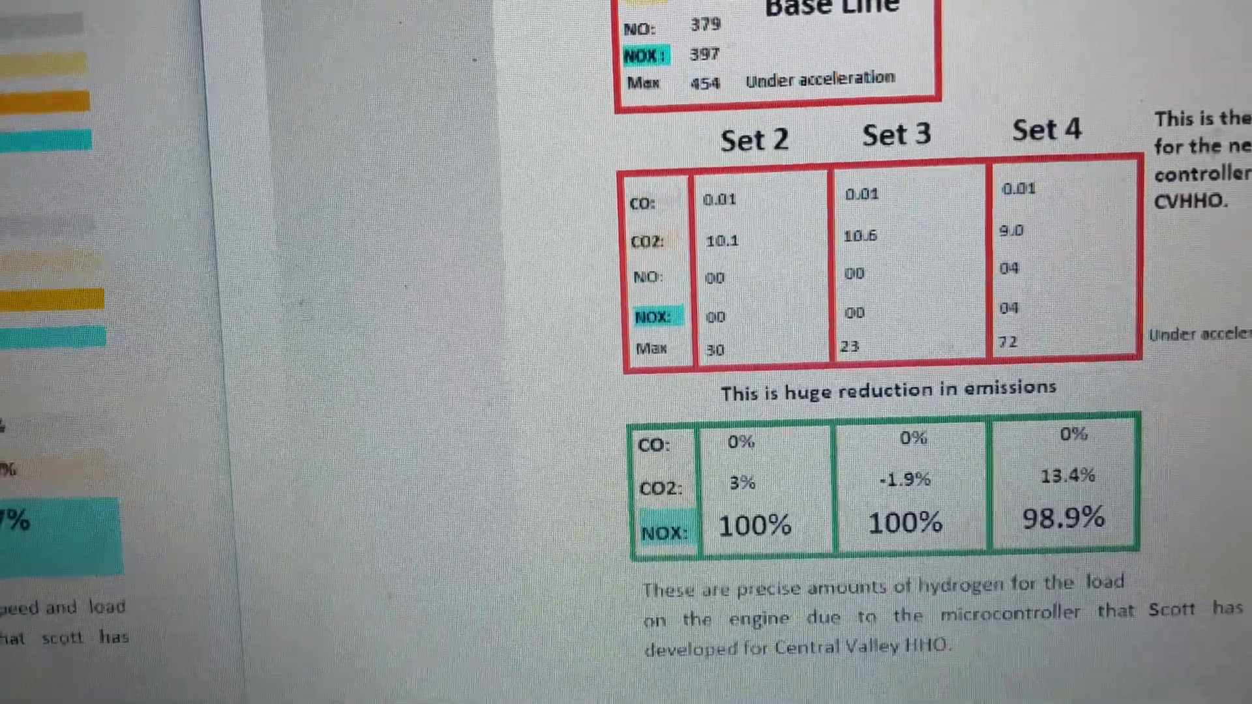